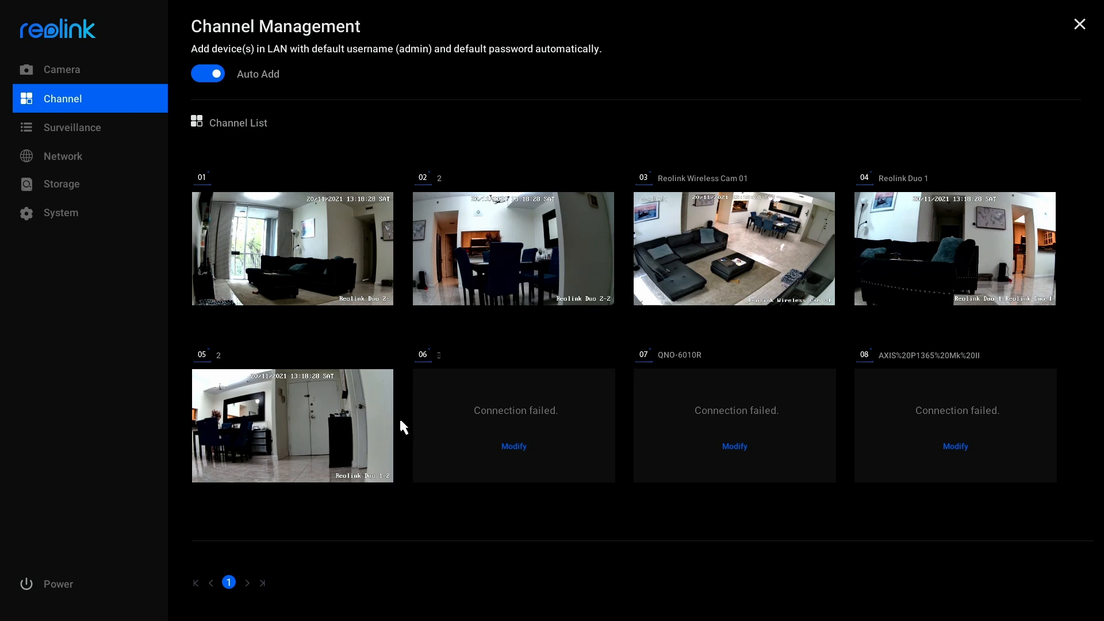
mouse_move(519, 394)
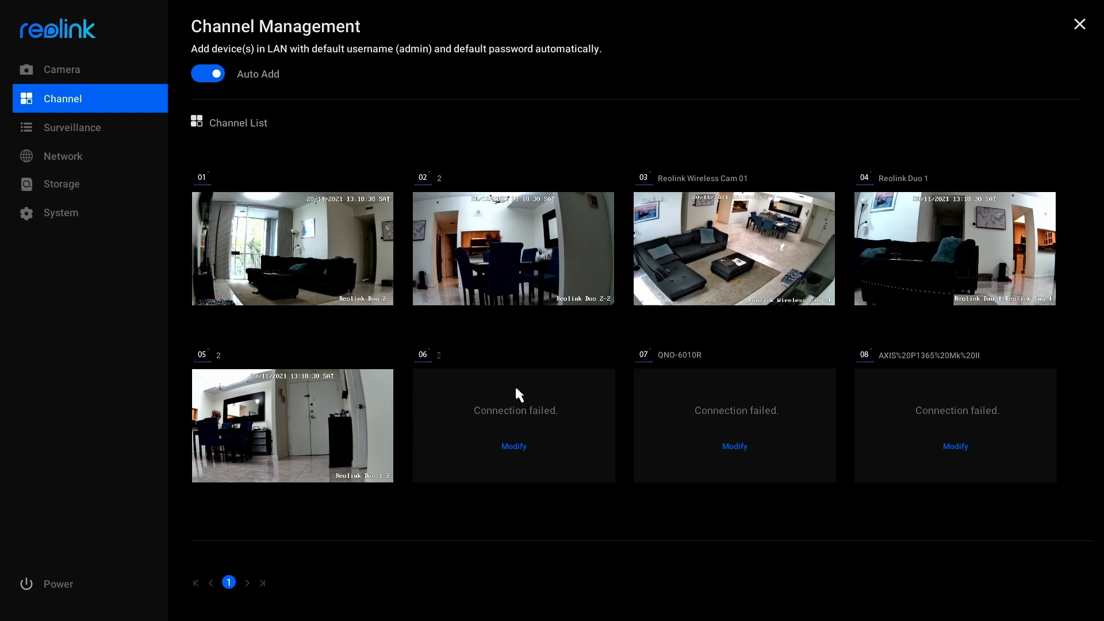
mouse_move(555, 437)
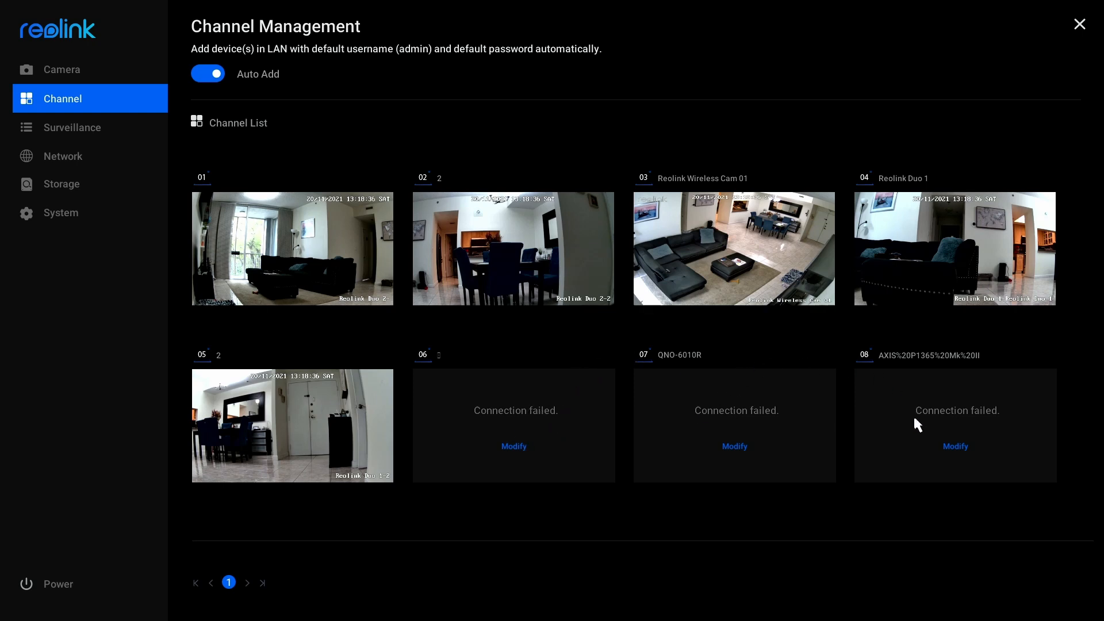
mouse_move(482, 425)
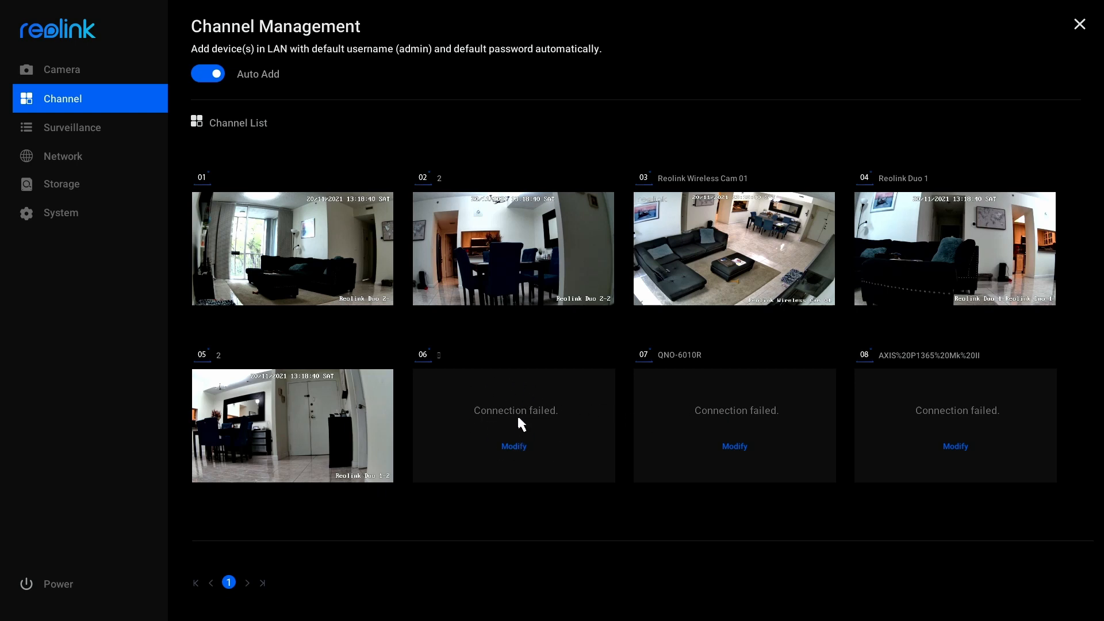
mouse_move(470, 396)
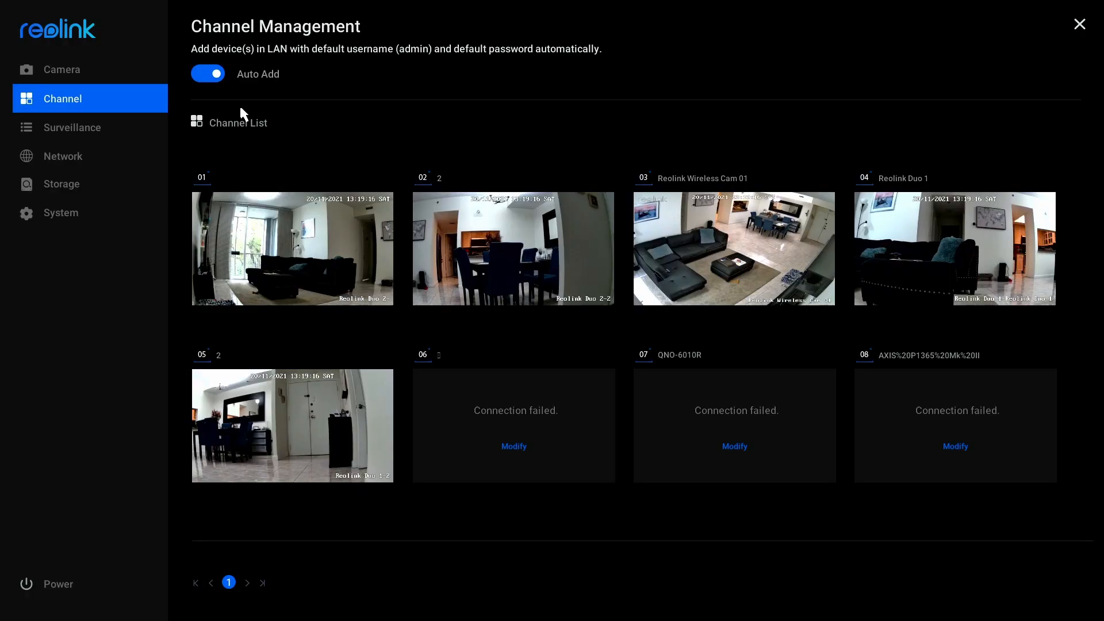
mouse_move(546, 445)
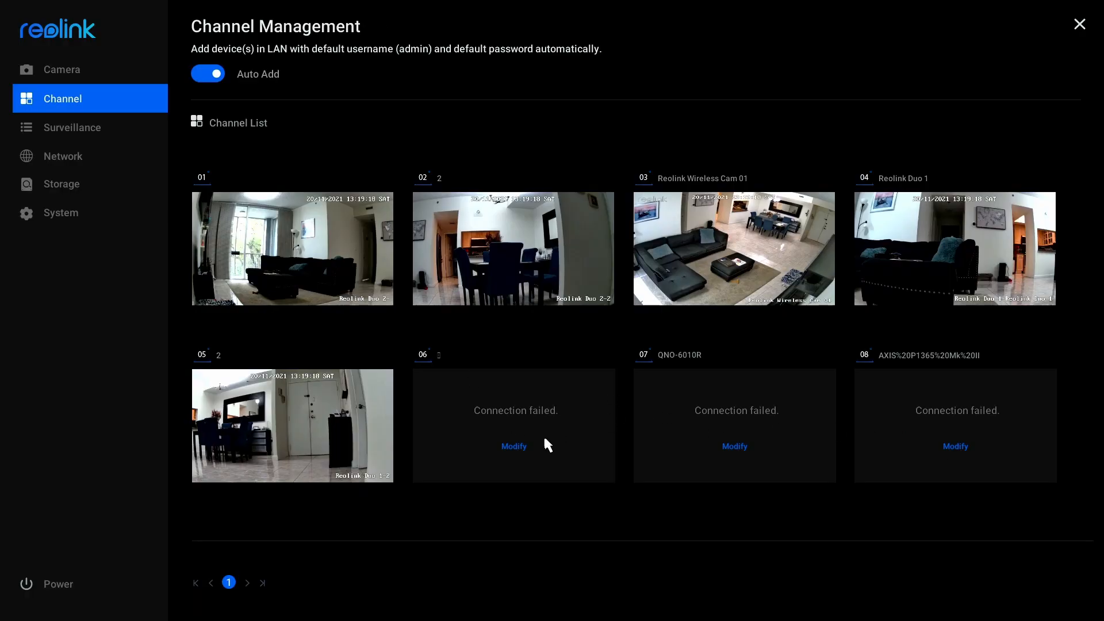
- Open channel 06's login details, clear its IP address, discard the changes, then reopen the login
left_click(514, 446)
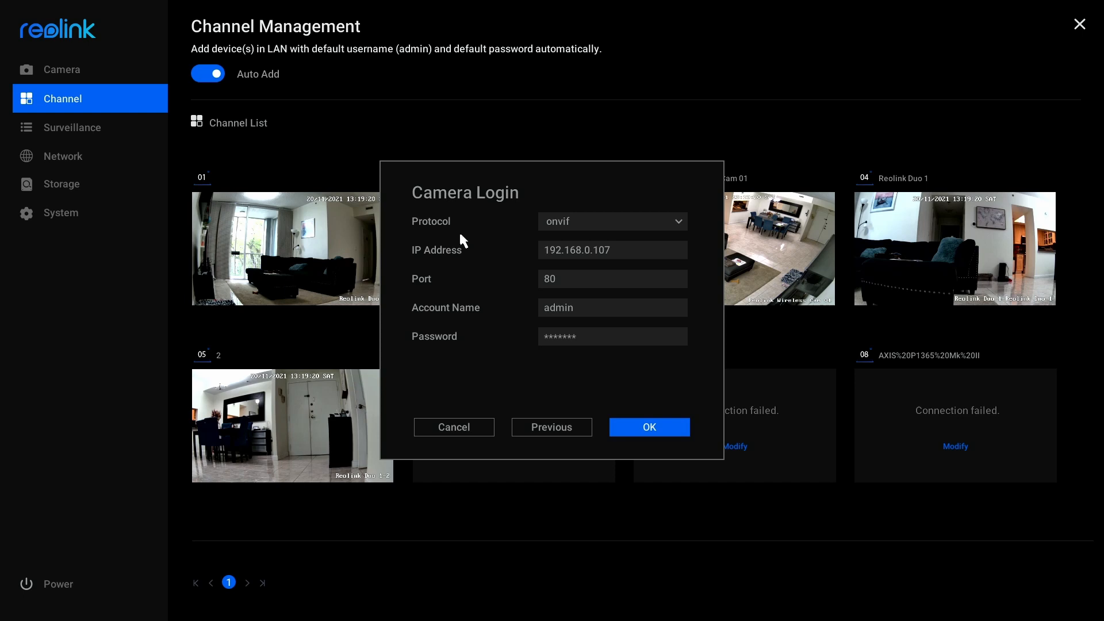
left_click(613, 249)
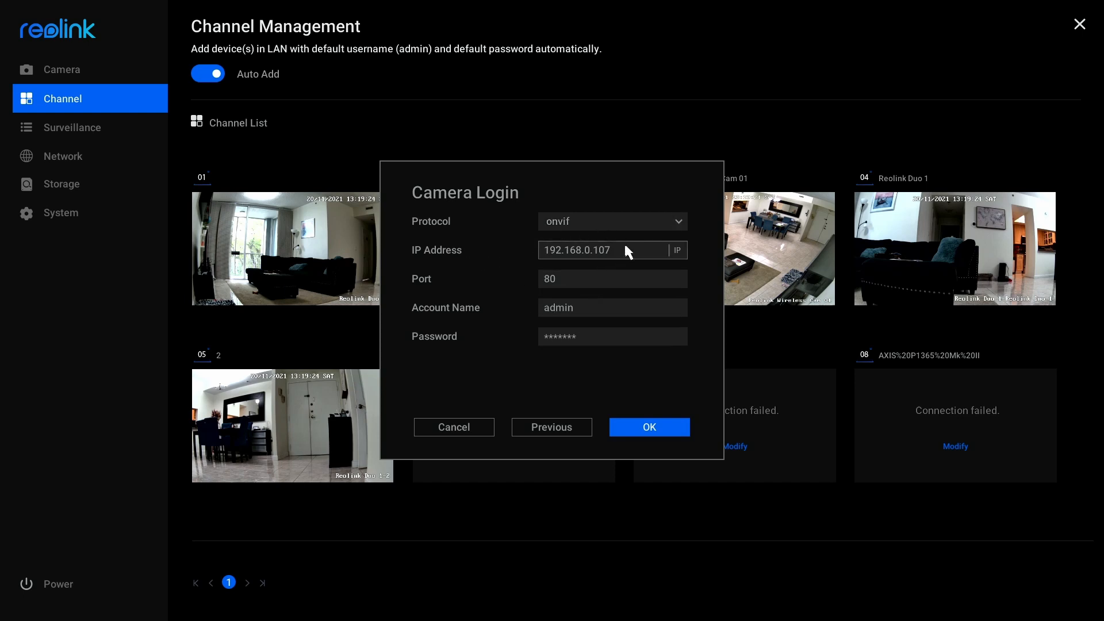
left_click(613, 250)
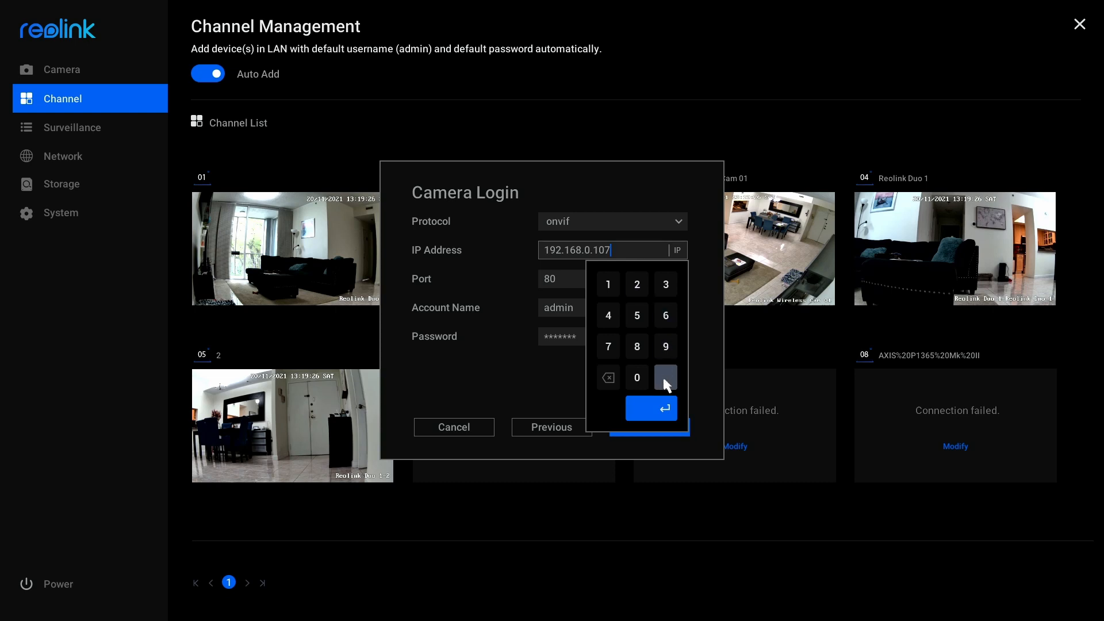
left_click(608, 377)
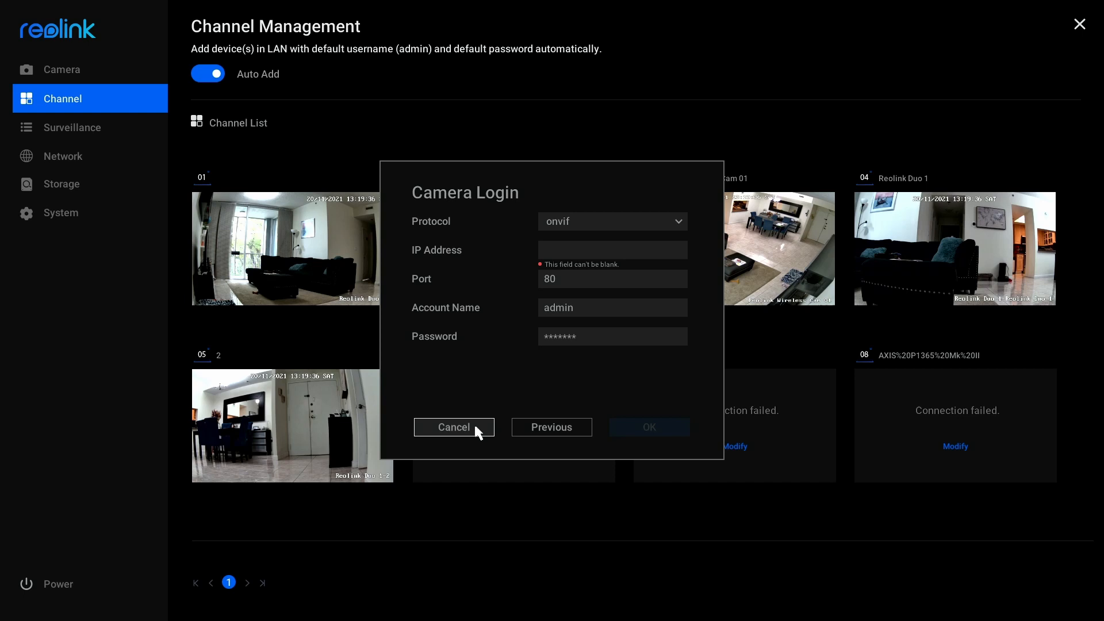
left_click(453, 427)
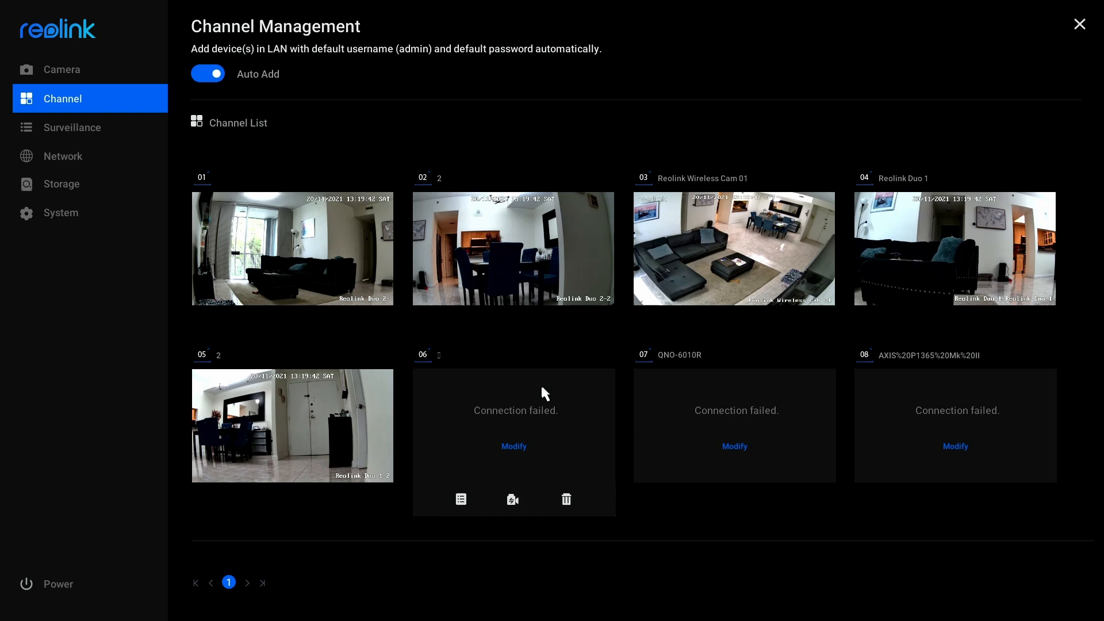
mouse_move(456, 460)
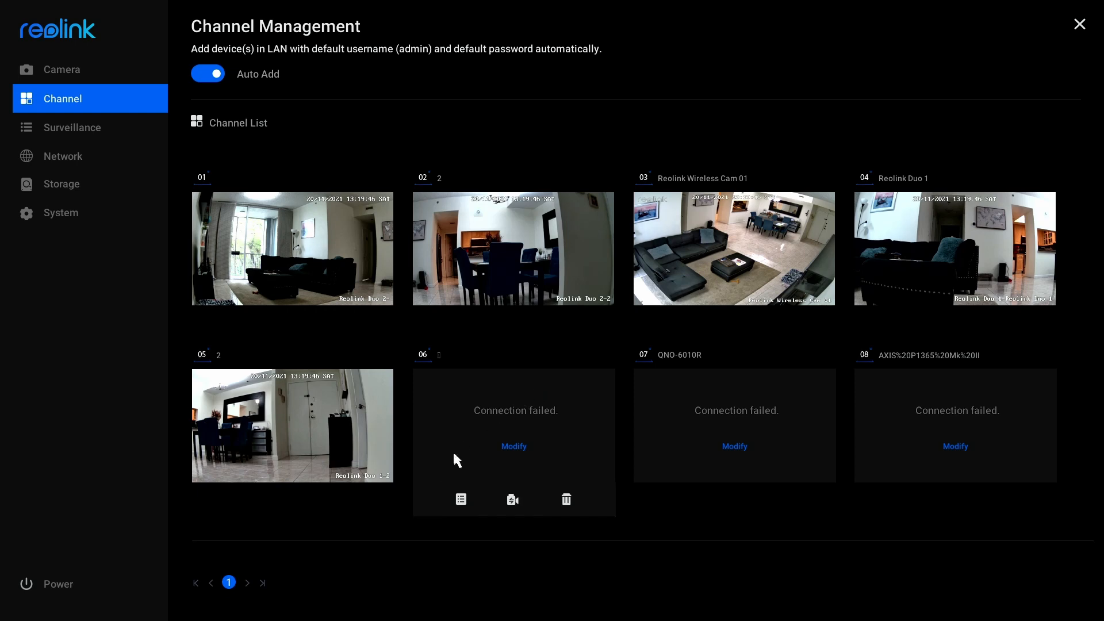
mouse_move(512, 500)
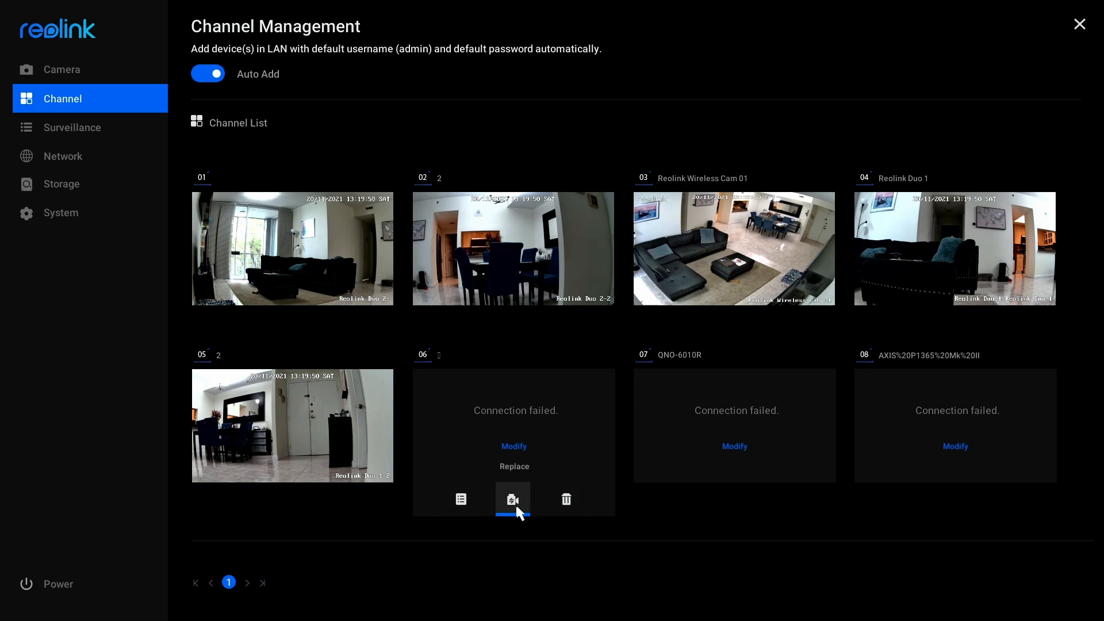
mouse_move(567, 499)
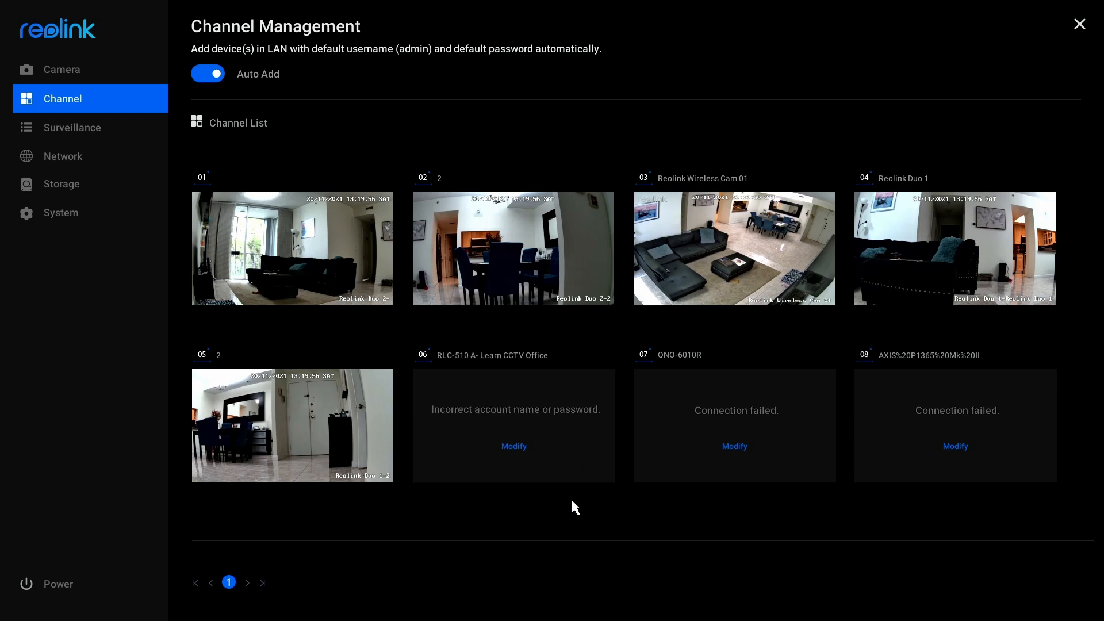
mouse_move(474, 378)
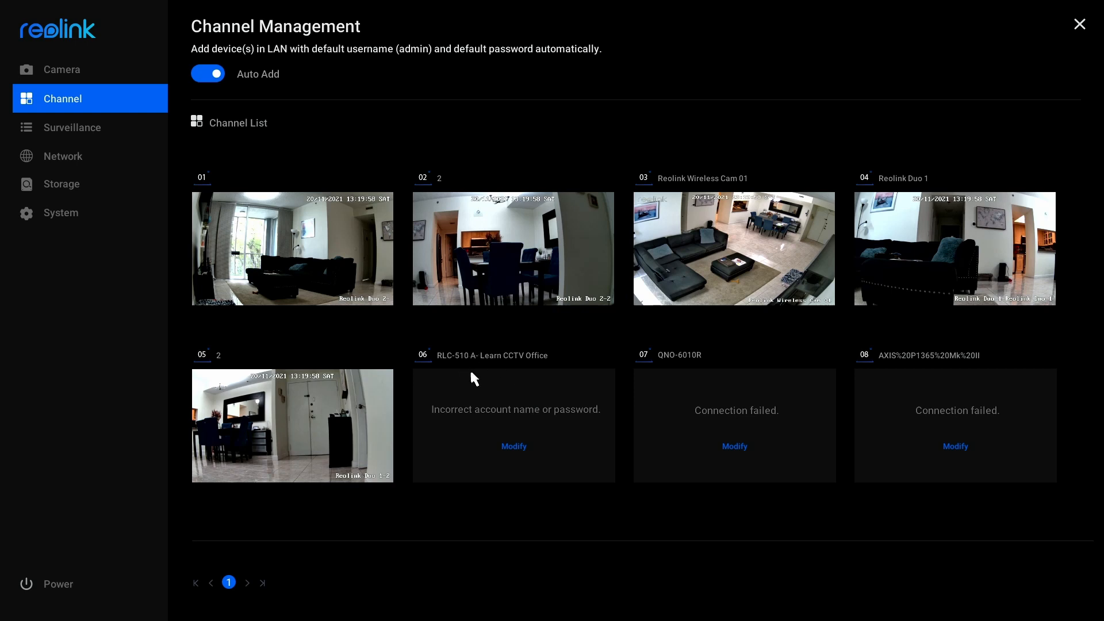
mouse_move(465, 371)
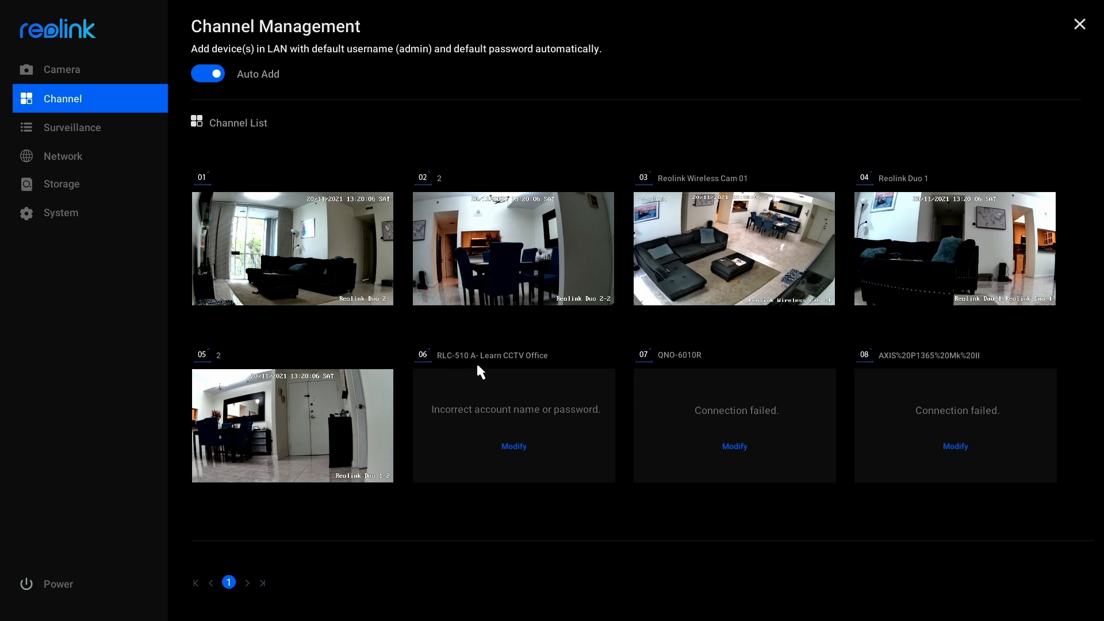
mouse_move(537, 427)
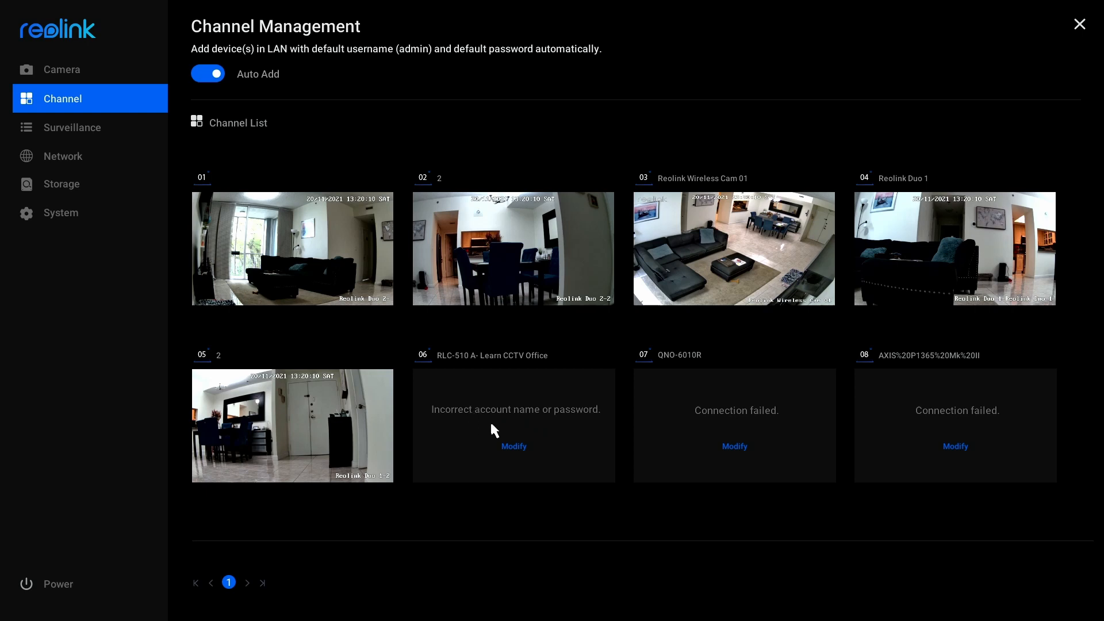
mouse_move(498, 387)
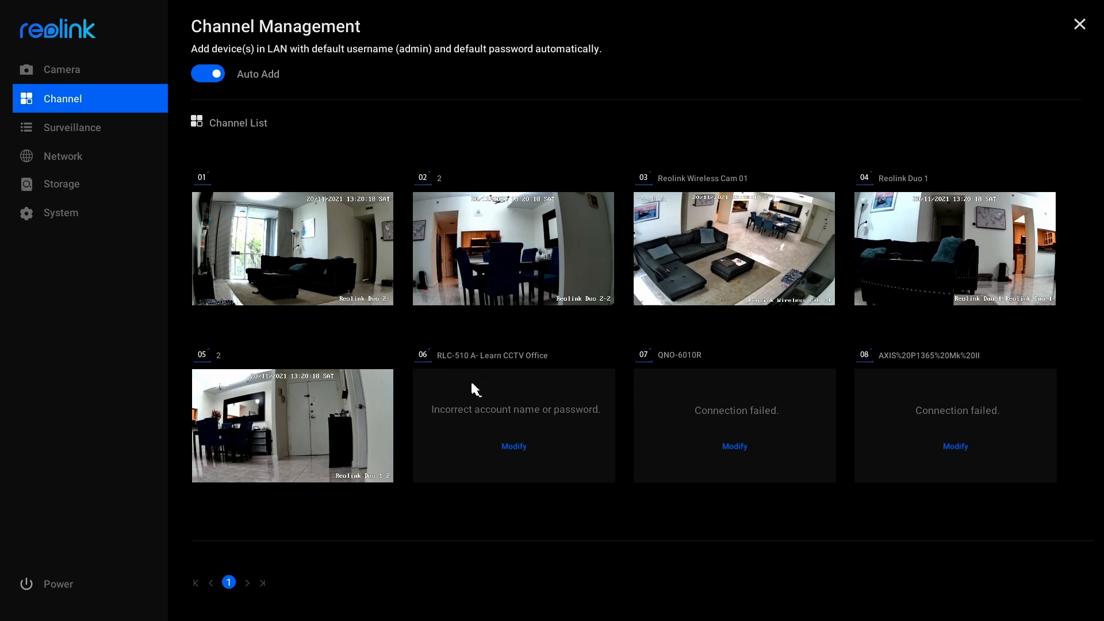
left_click(513, 446)
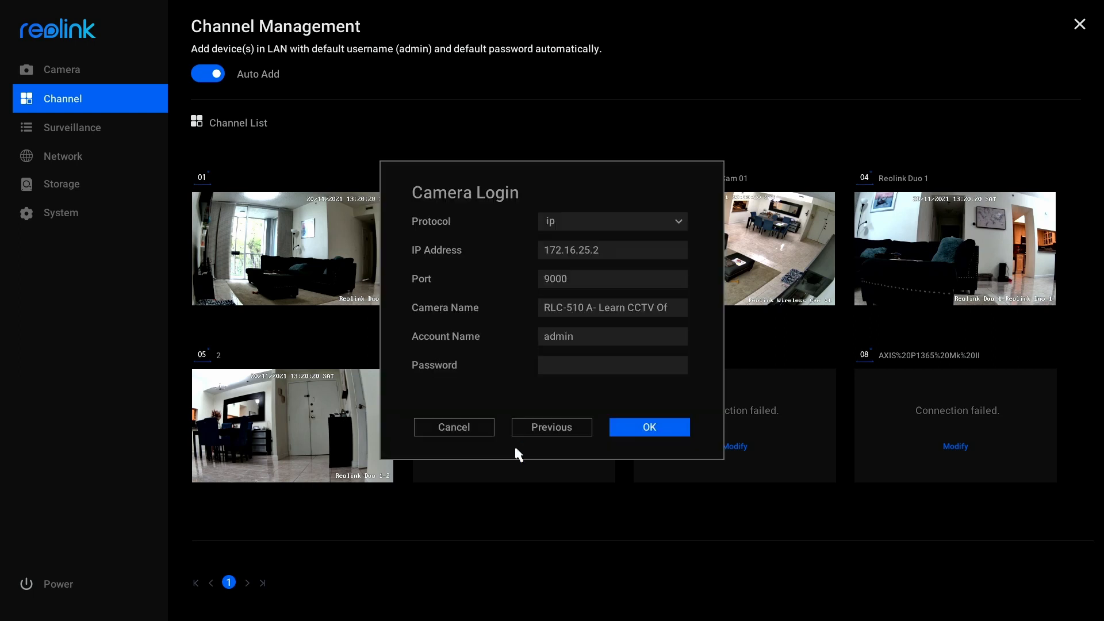
- Enter the RLC-510A camera's password in channel 06's Camera Login form
left_click(602, 365)
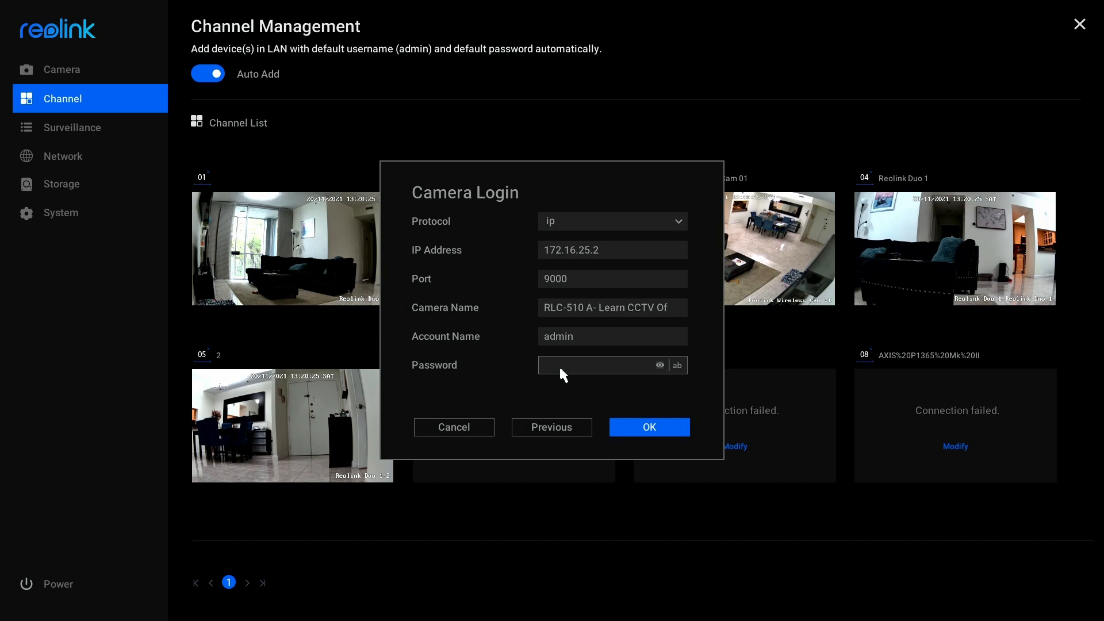
left_click(604, 365)
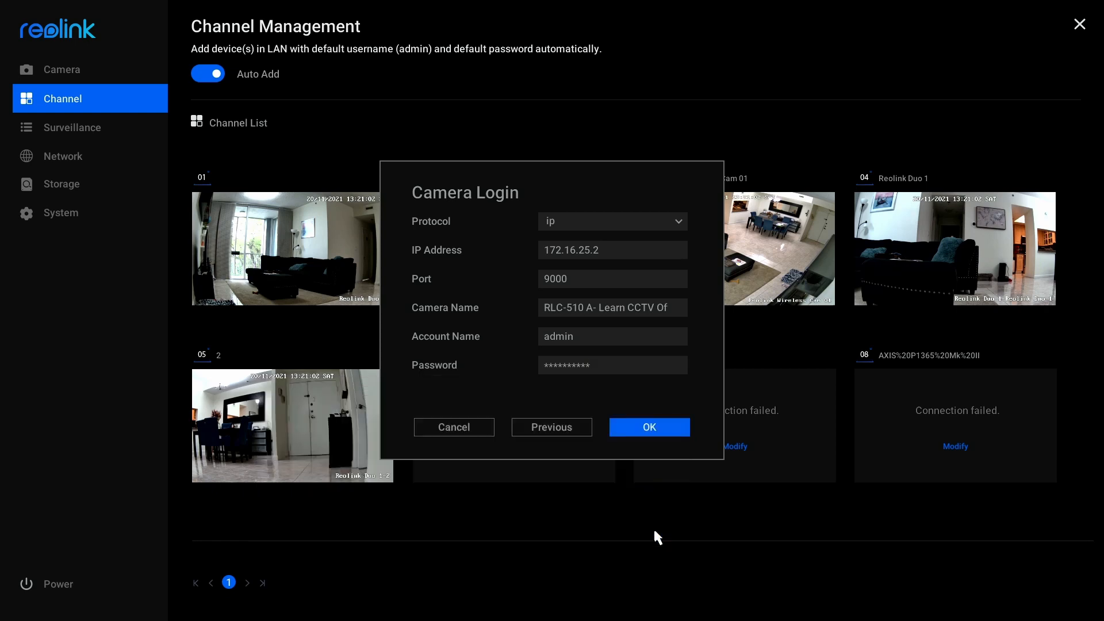
- Confirm channel 06's camera login so the RLC-510A starts logging in
left_click(649, 426)
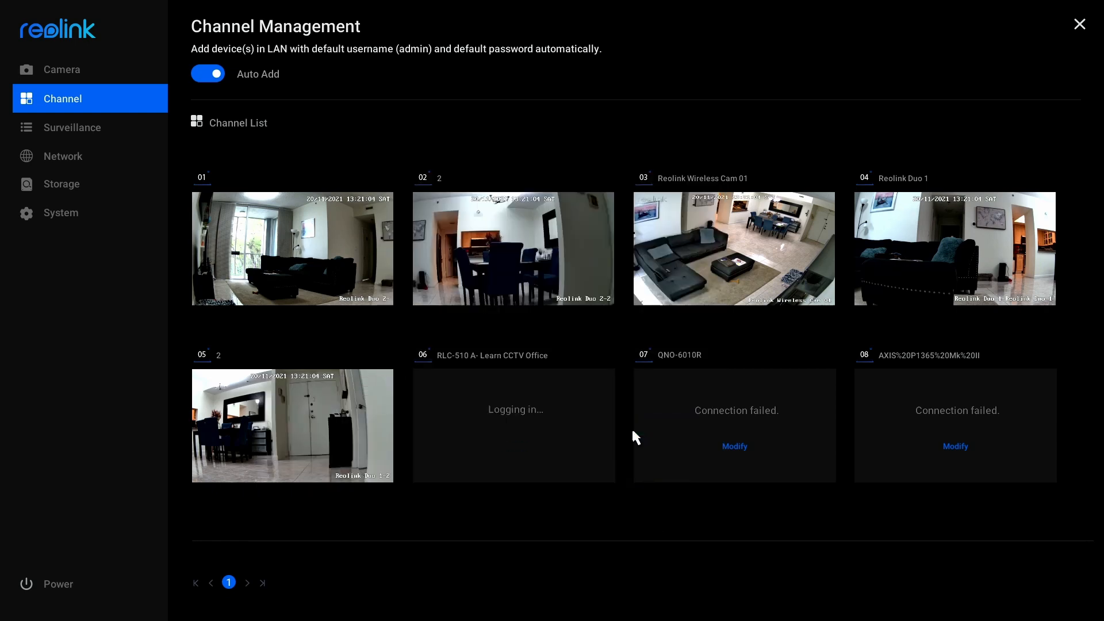
mouse_move(506, 437)
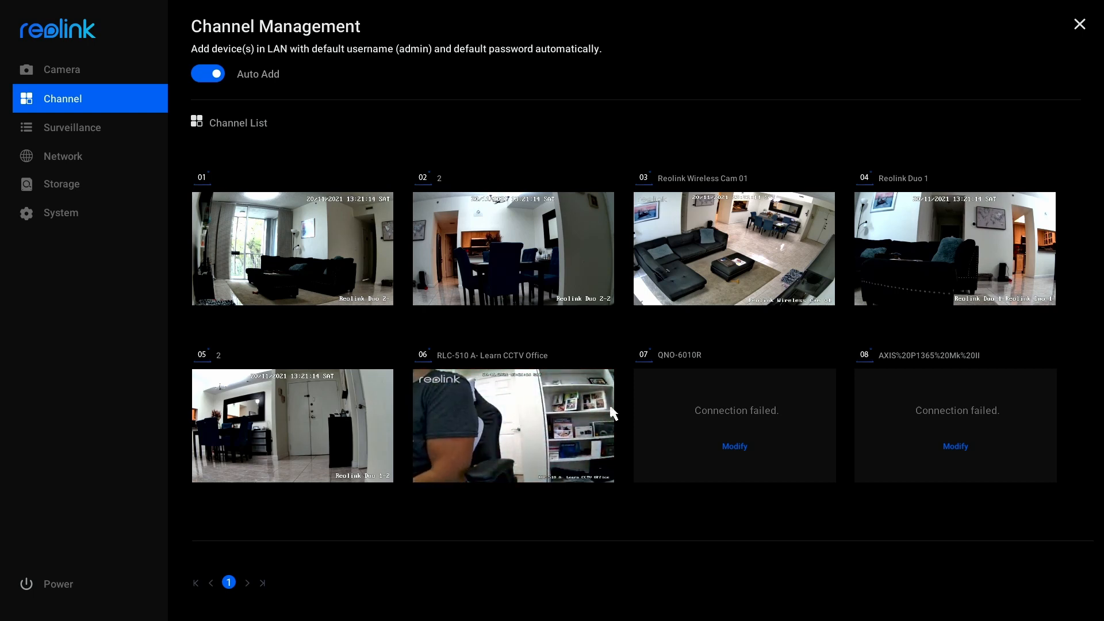
mouse_move(911, 435)
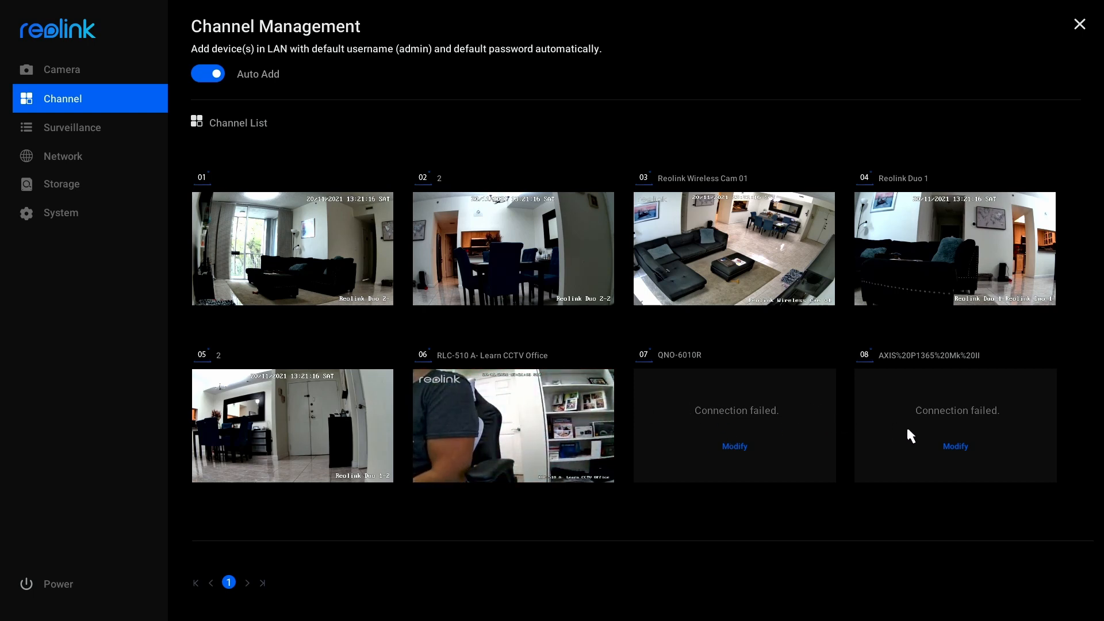